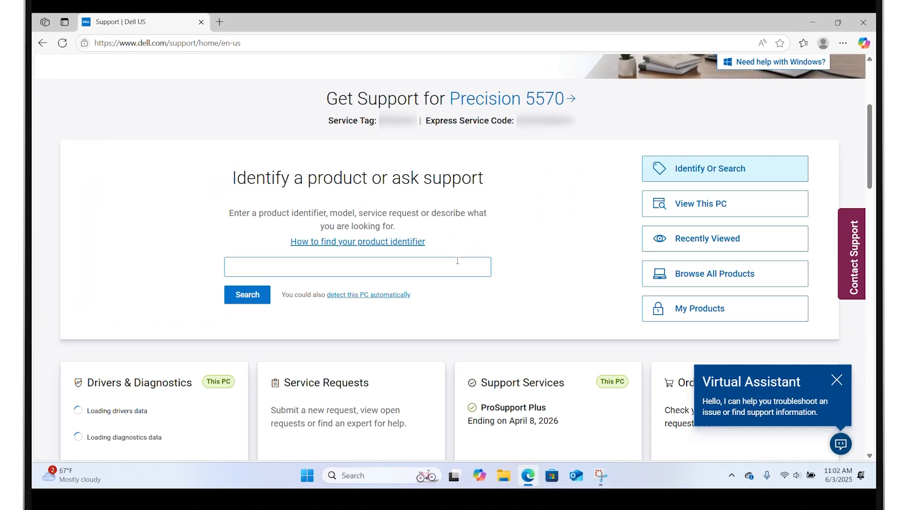
Choose Precision 5570 from the product search suggestions to open its support overview
click(357, 266)
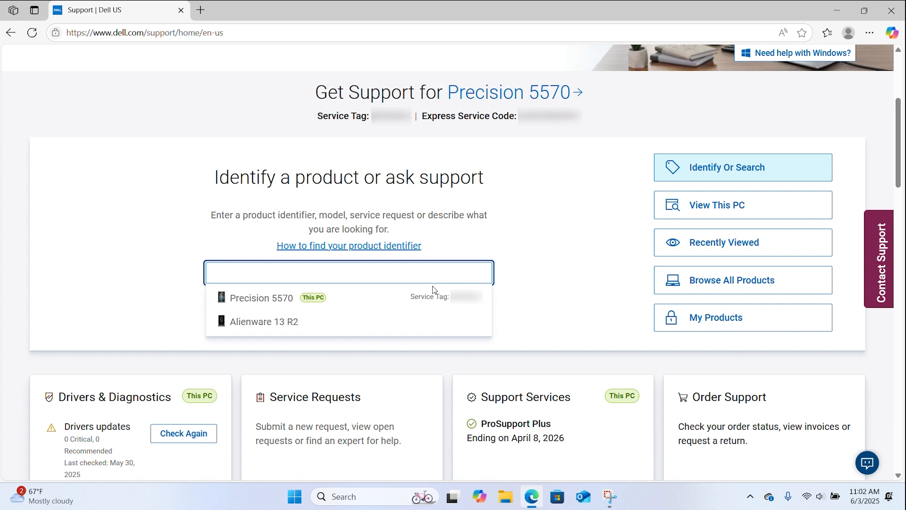
click(263, 298)
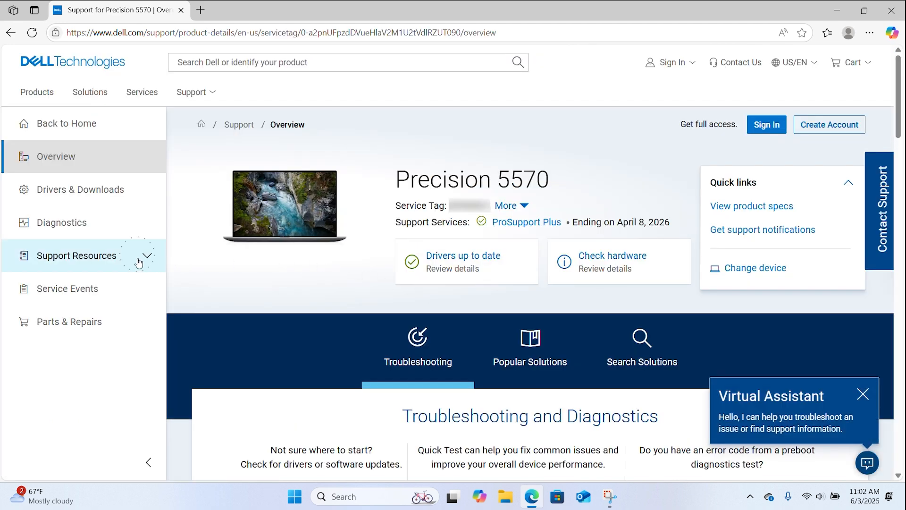
Expand Support Resources and browse the Precision 5570 support articles list
click(76, 256)
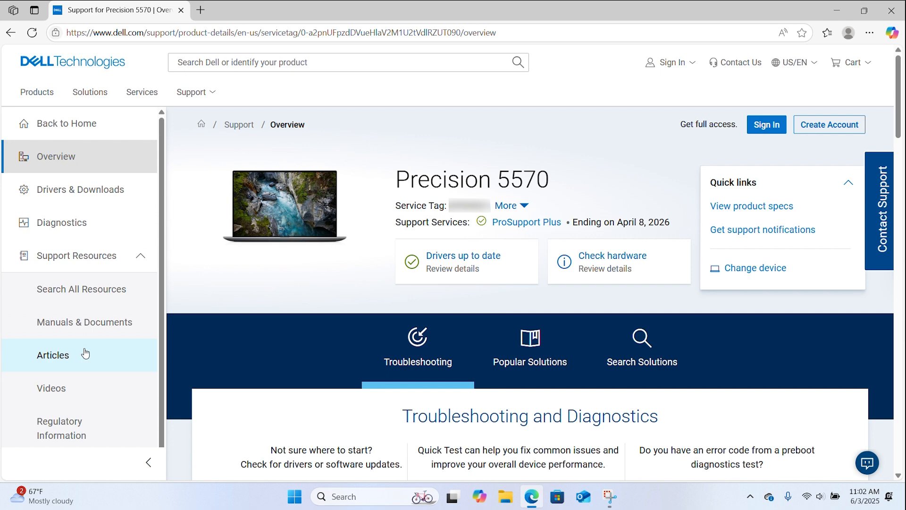
click(53, 355)
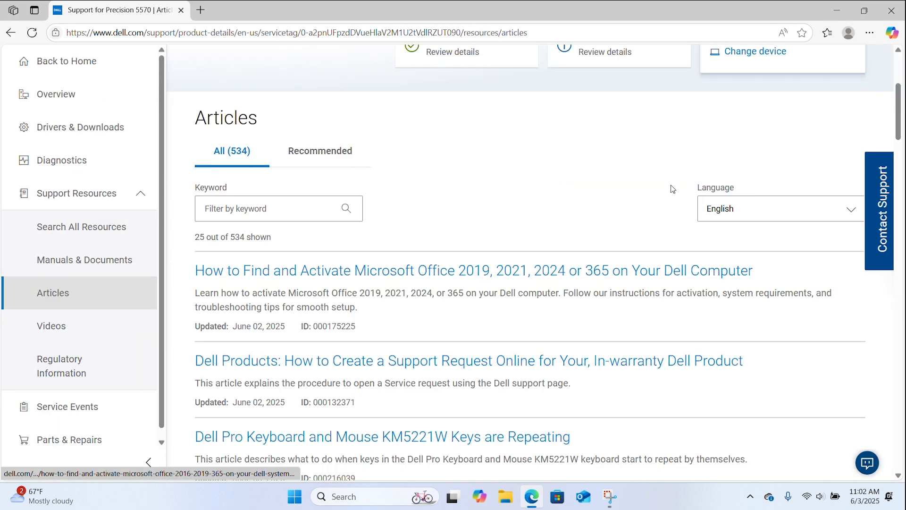
scroll(down, 3)
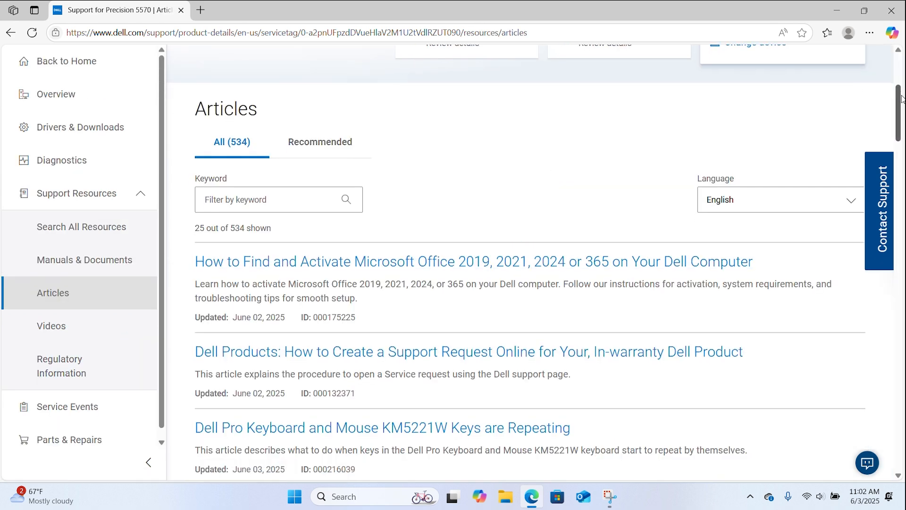
scroll(down, 3)
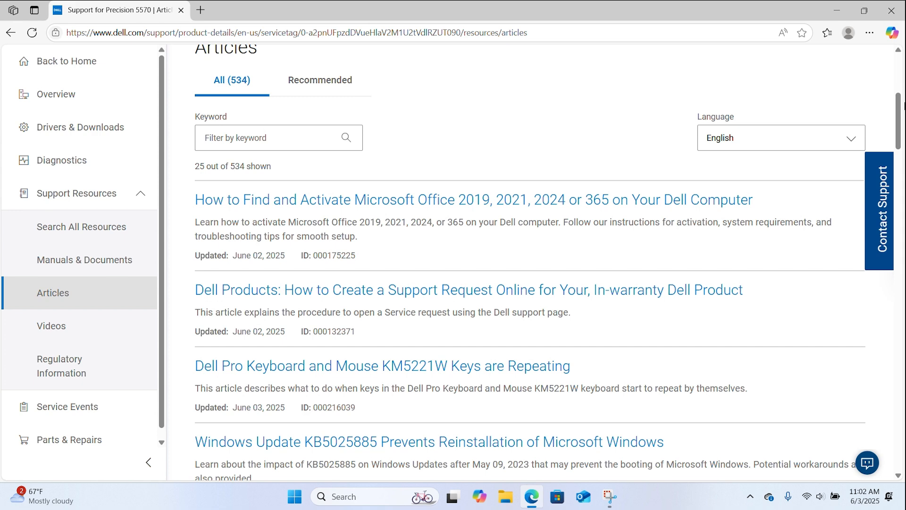
mouse_move(849, 106)
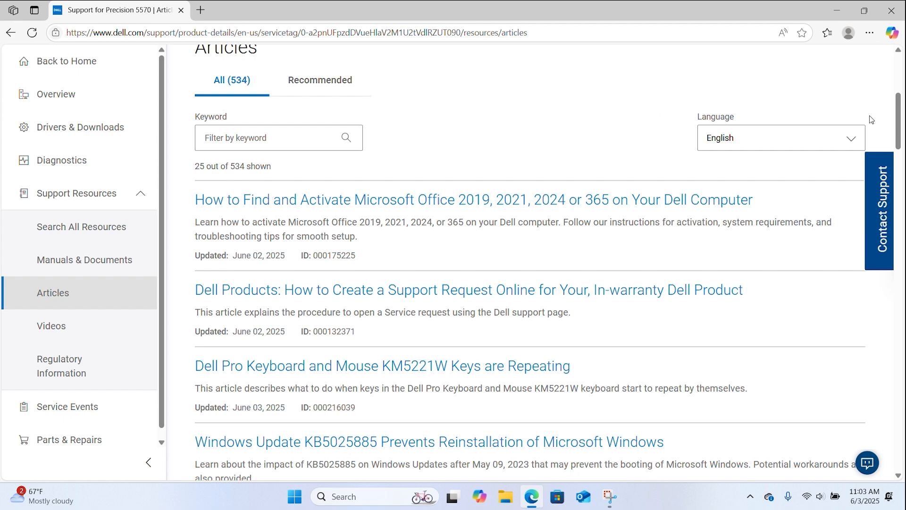
scroll(down, 3)
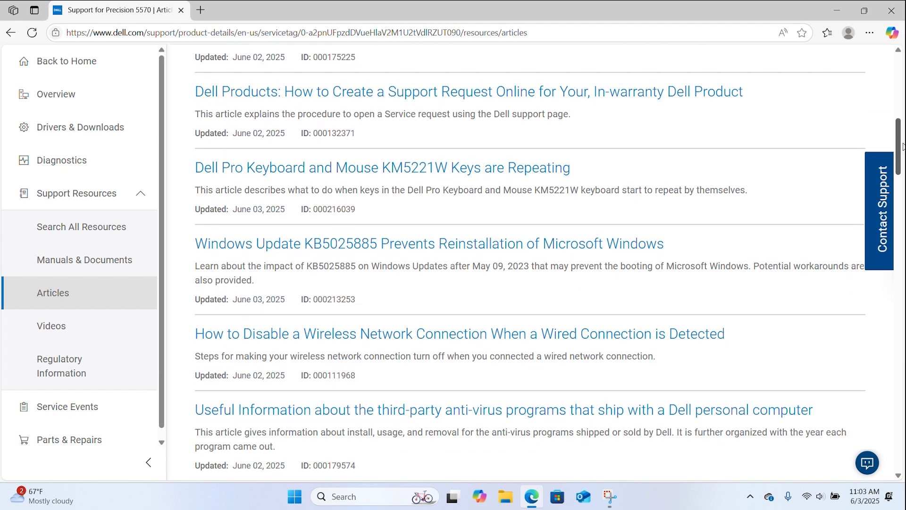
scroll(up, 3)
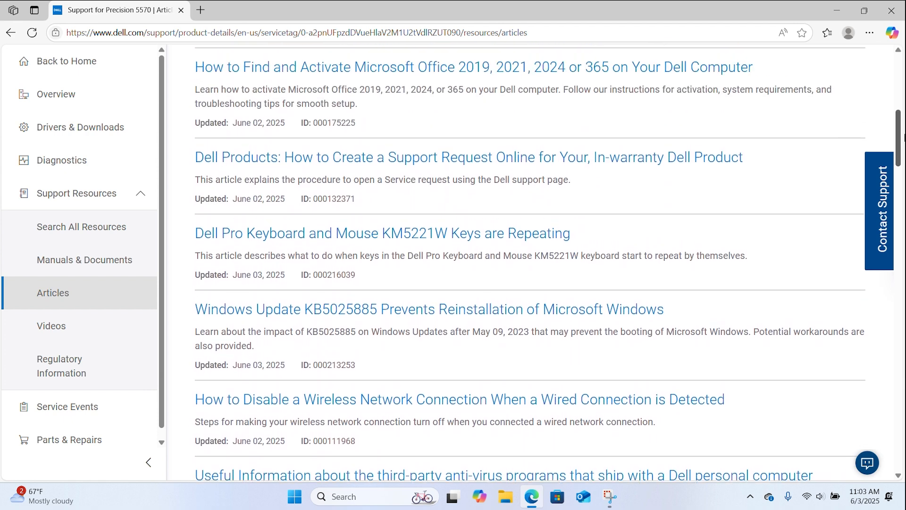
scroll(up, 3)
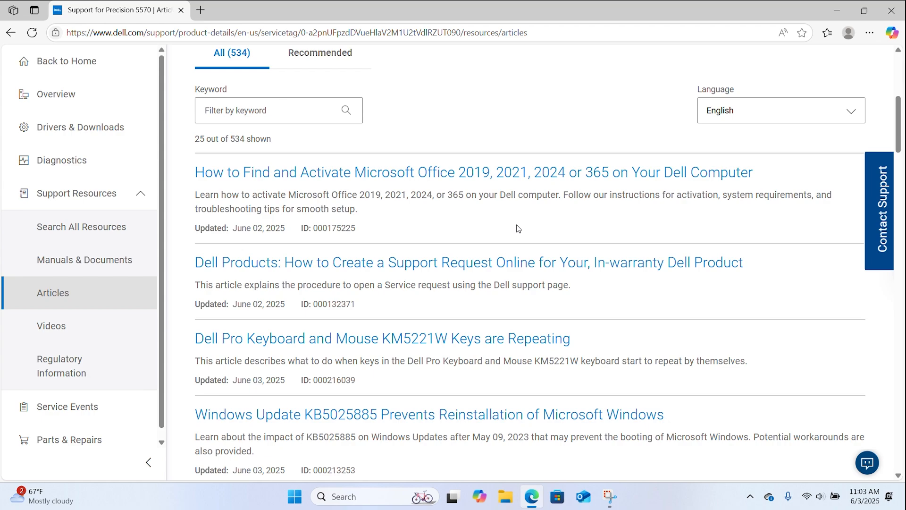
Read the KM5221W keys-repeating article in a new tab, then return to the overview
click(373, 338)
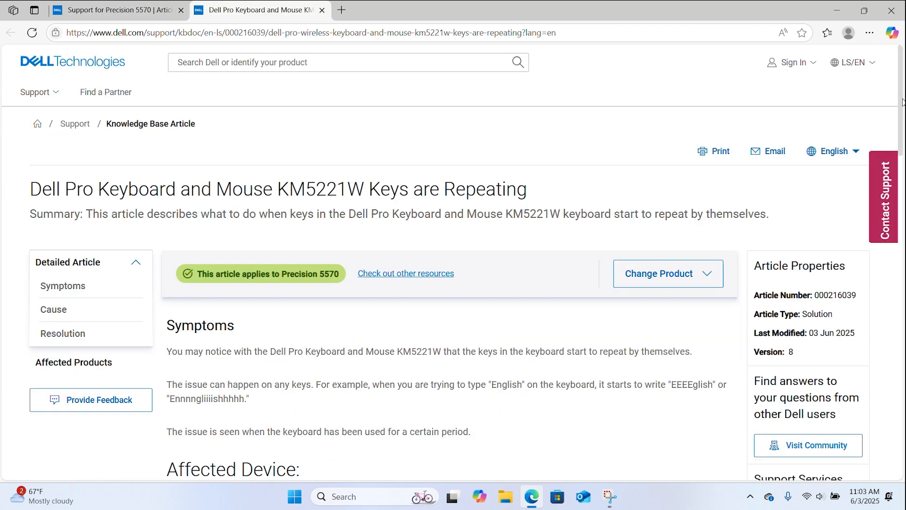
scroll(down, 3)
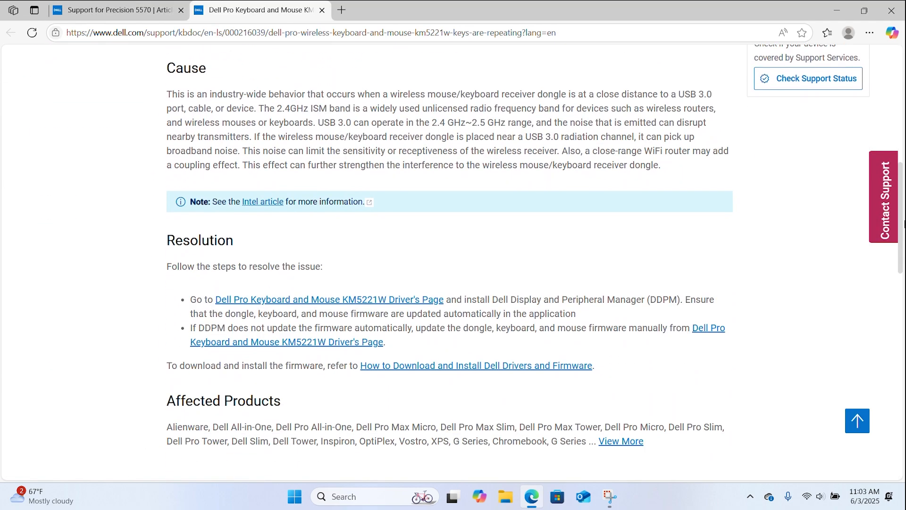
click(115, 10)
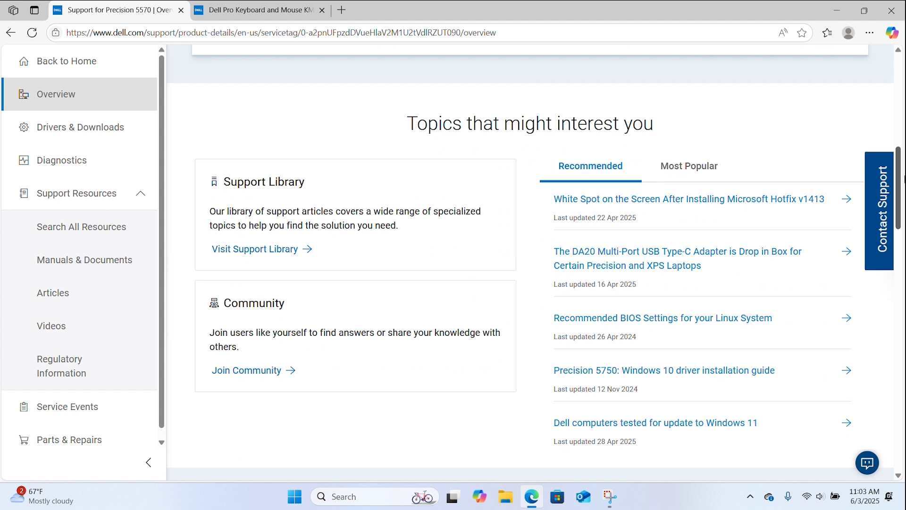
mouse_move(322, 257)
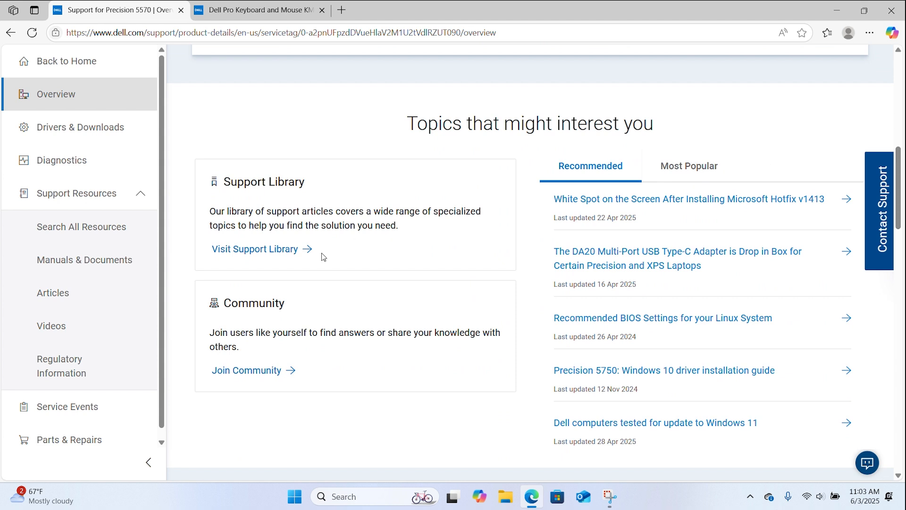
Use 'Visit Support Library' under Topics that might interest you
click(245, 370)
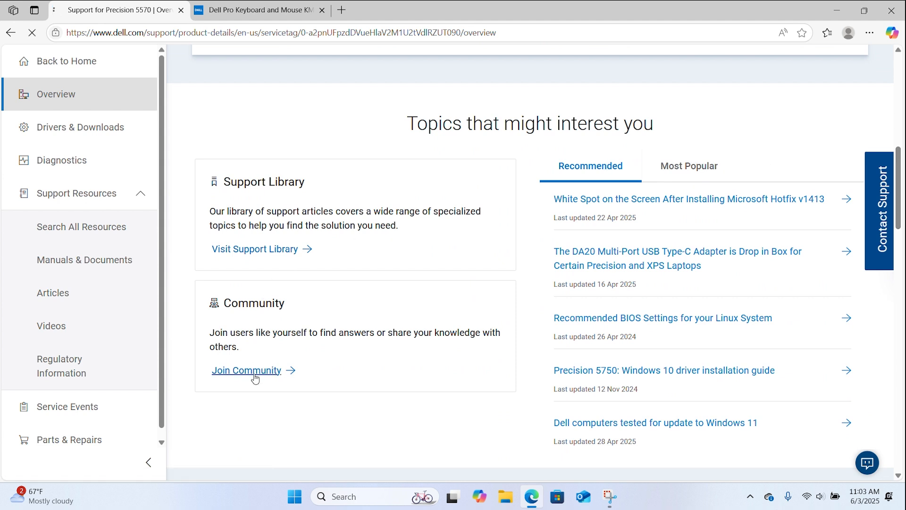
click(245, 370)
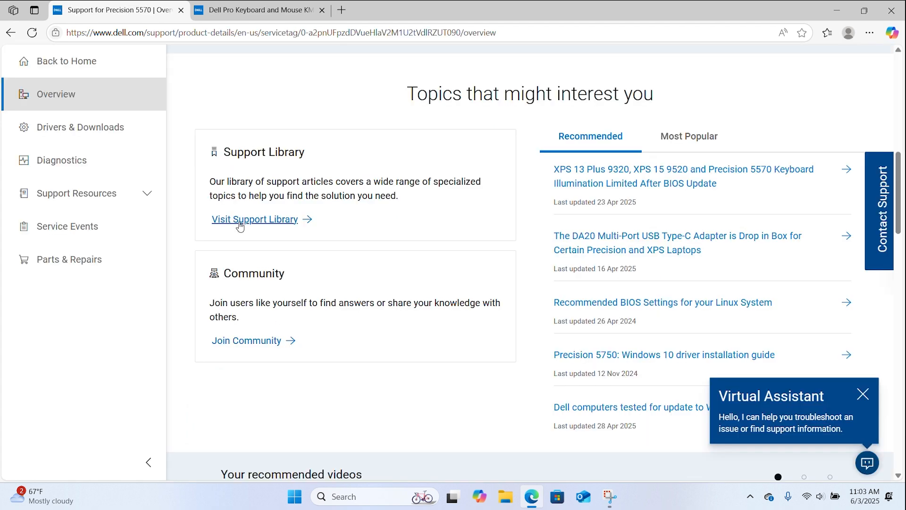
click(255, 219)
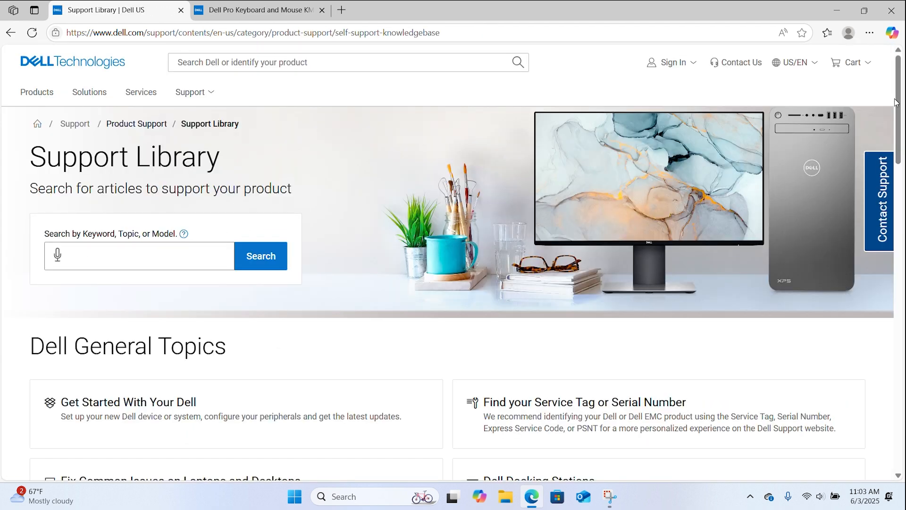
Scroll from the Support Library to the Precision 5570 Support Video Library page
scroll(down, 3)
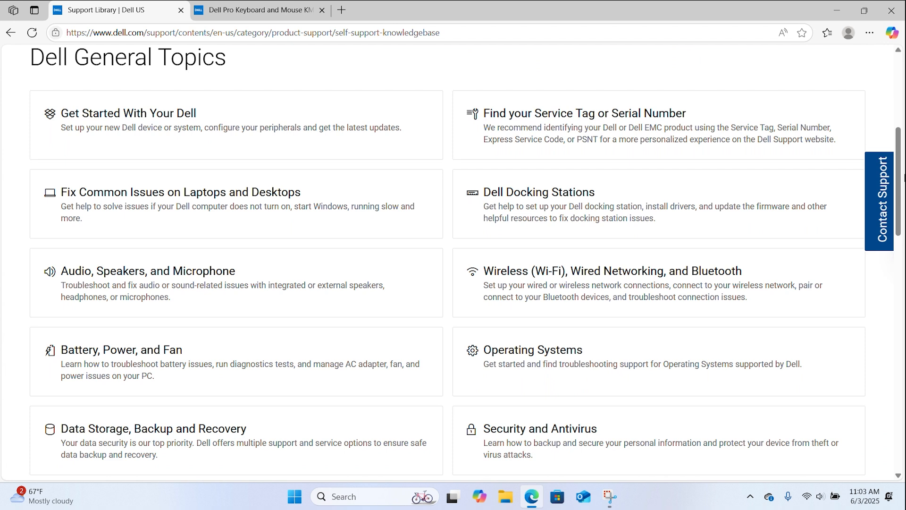
mouse_move(536, 200)
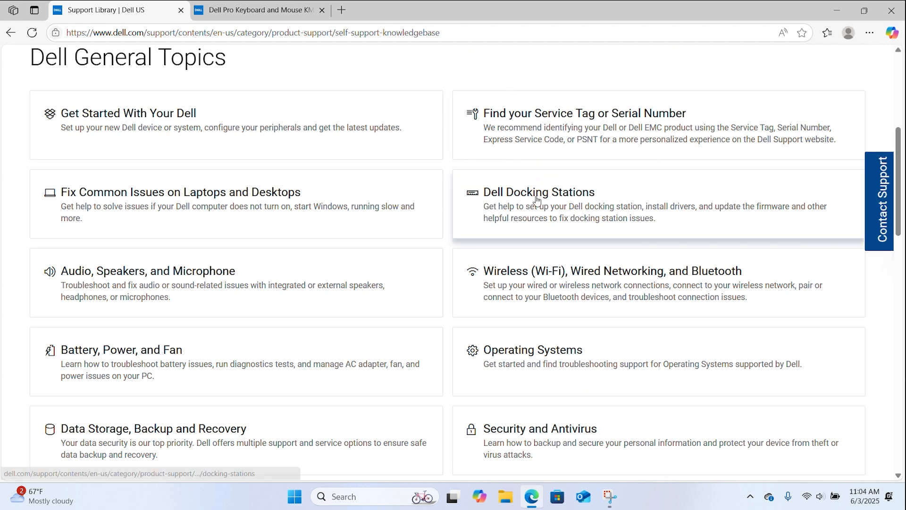
mouse_move(210, 281)
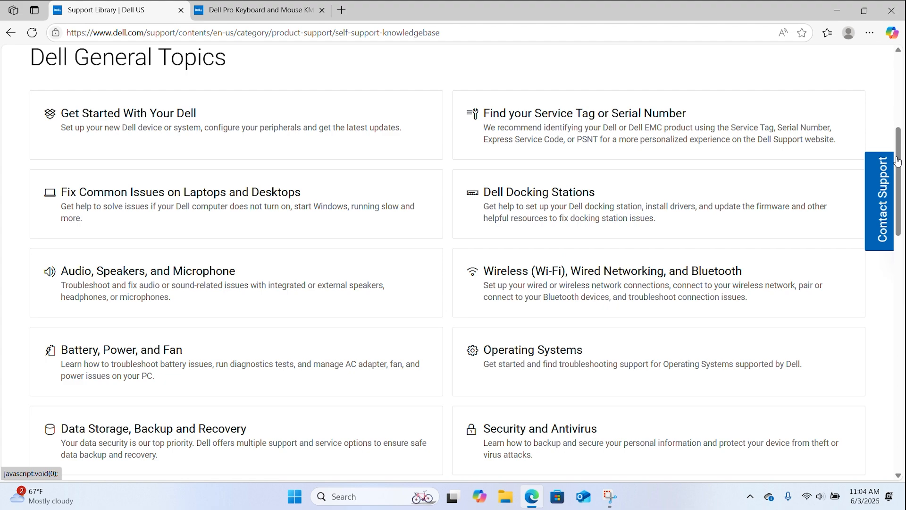
scroll(down, 3)
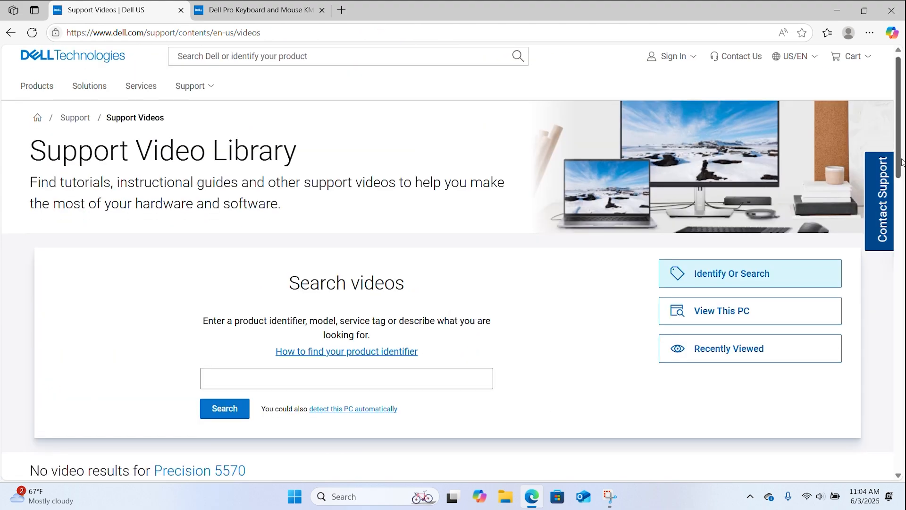
Choose Order Support from the top Support menu
scroll(down, 3)
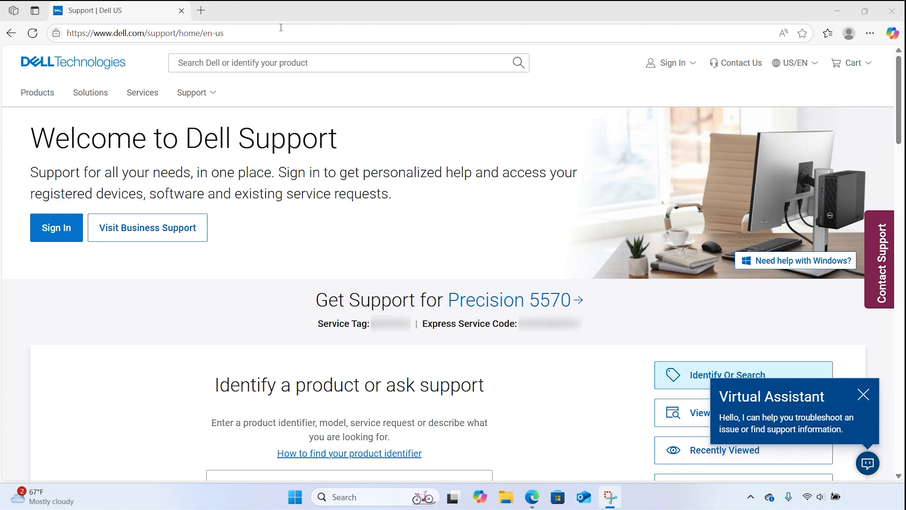
click(192, 92)
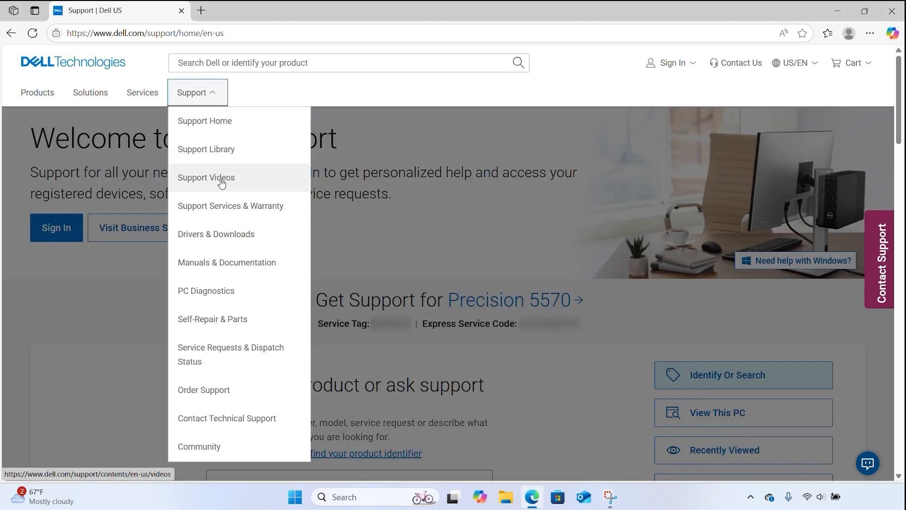
click(204, 389)
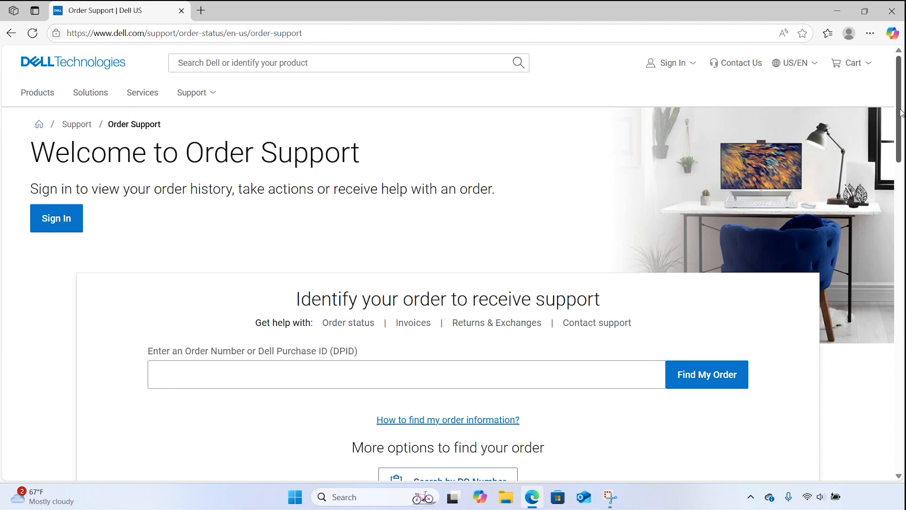
View and dismiss the 'How to find my order information?' explanation
scroll(down, 3)
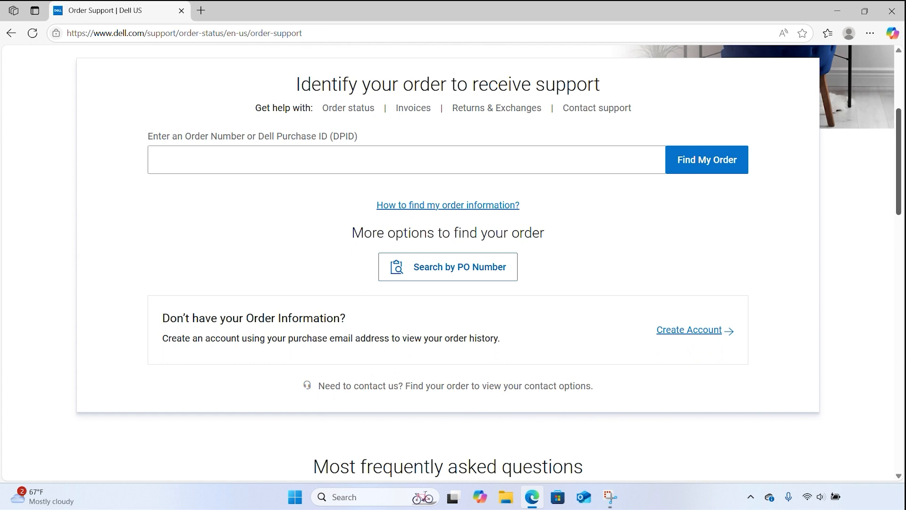
mouse_move(511, 206)
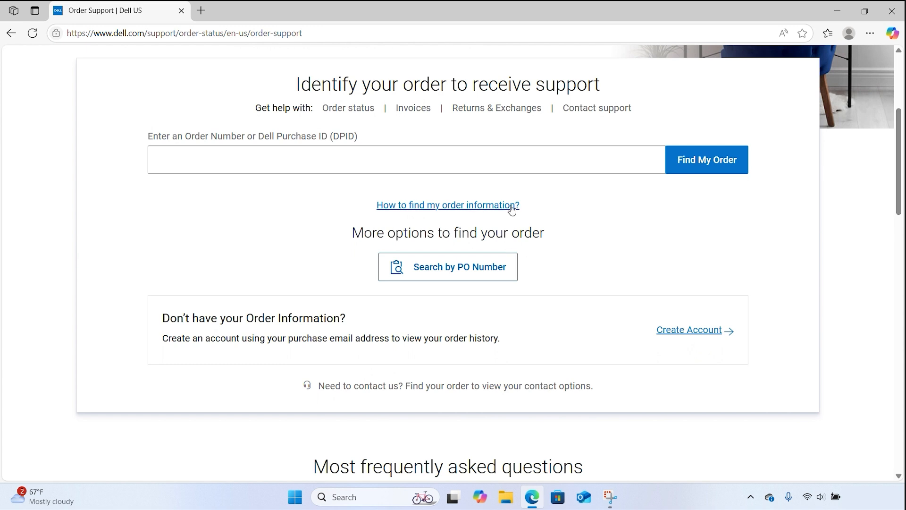
click(447, 204)
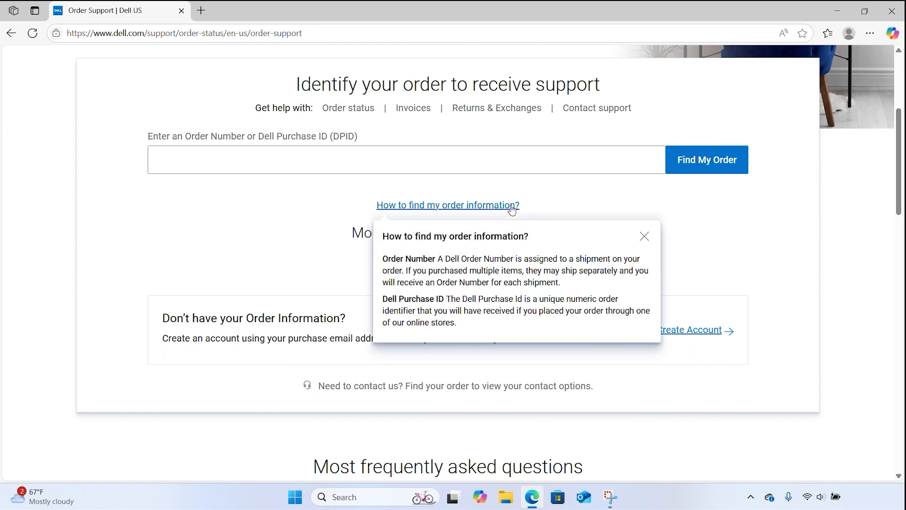
click(643, 236)
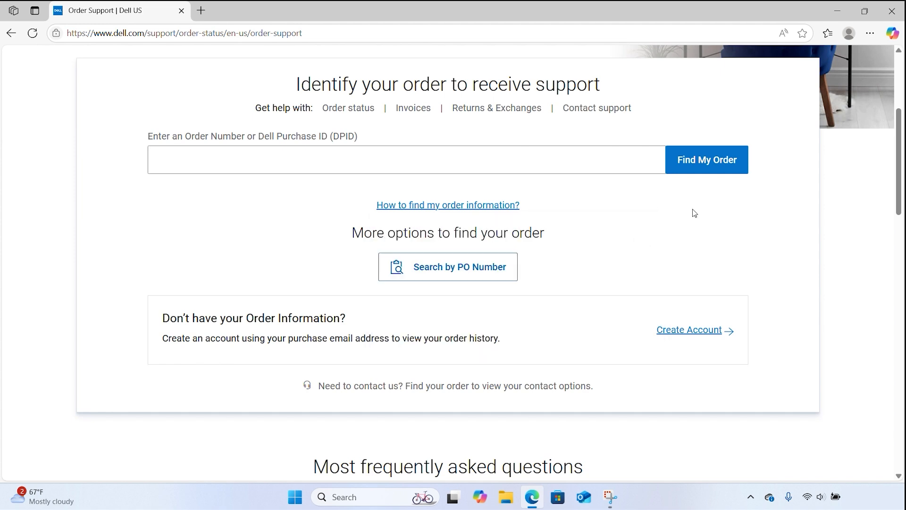
scroll(down, 3)
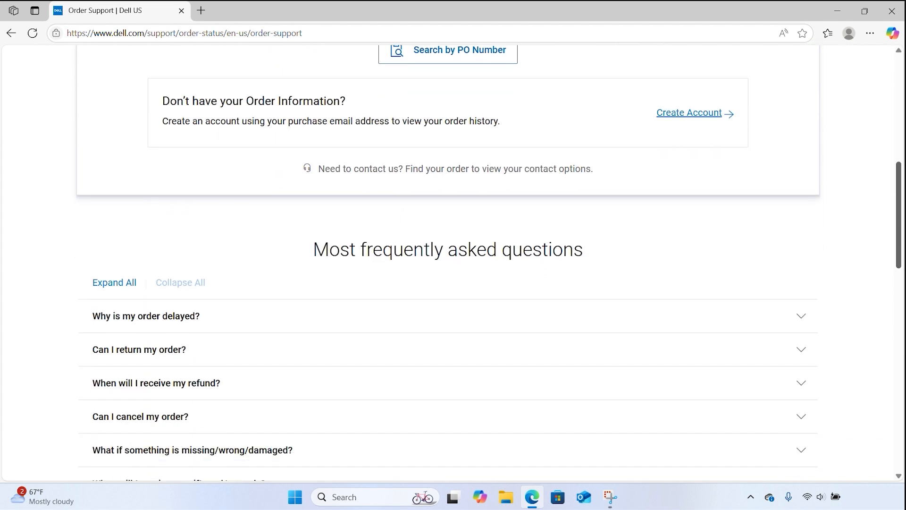
scroll(down, 3)
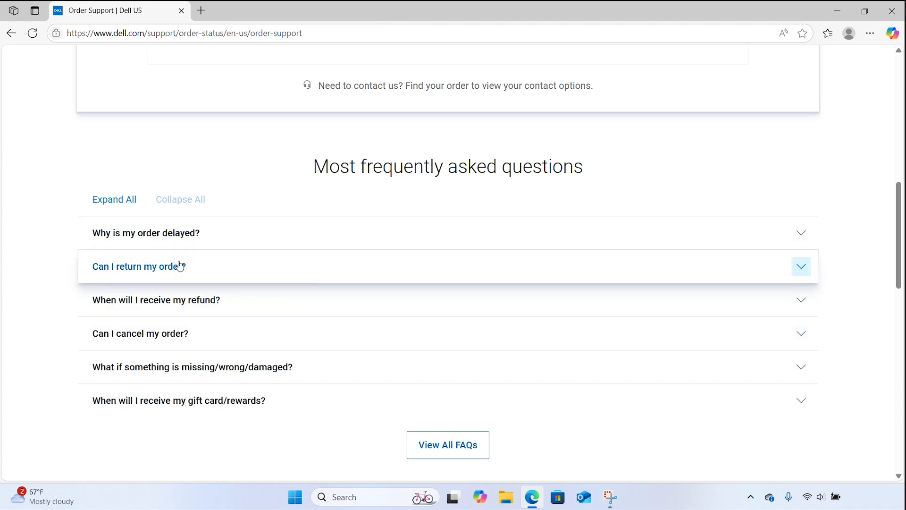
scroll(up, 3)
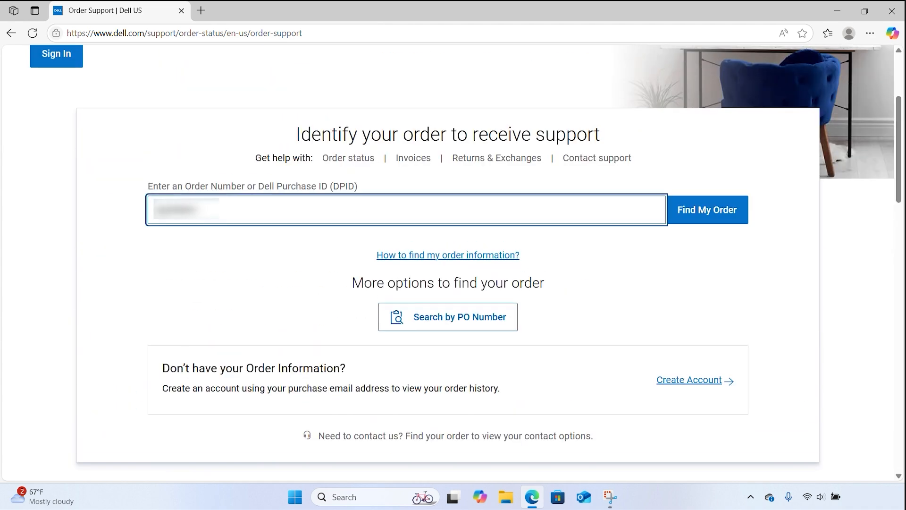
Enter the order number and find the order, showing the shipped Alienware m15 R7
click(706, 209)
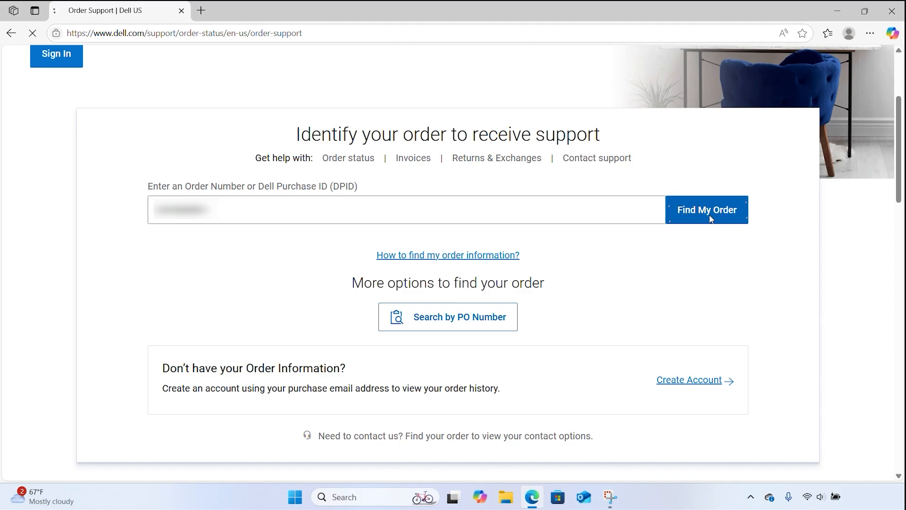
click(705, 209)
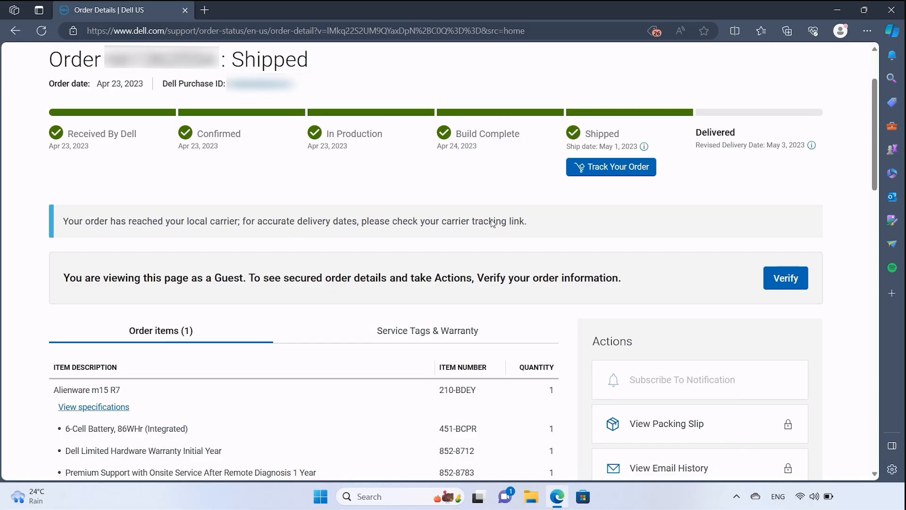
scroll(down, 3)
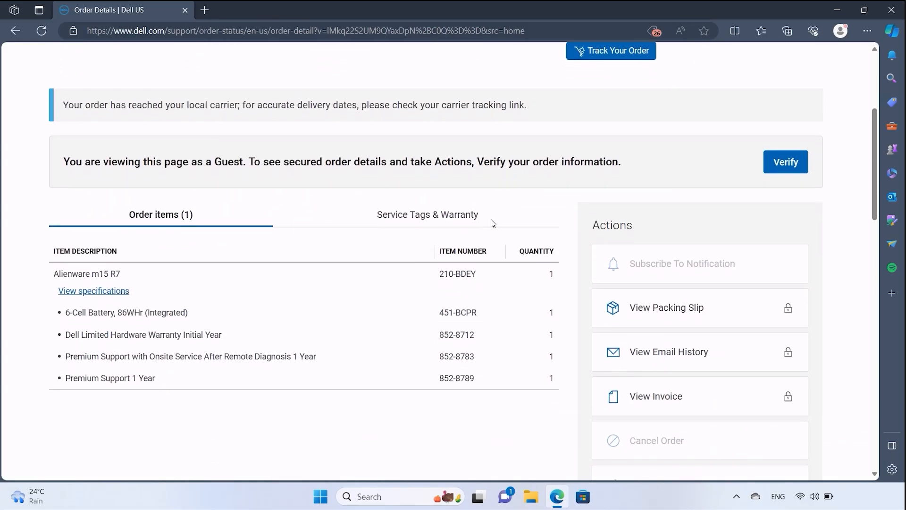